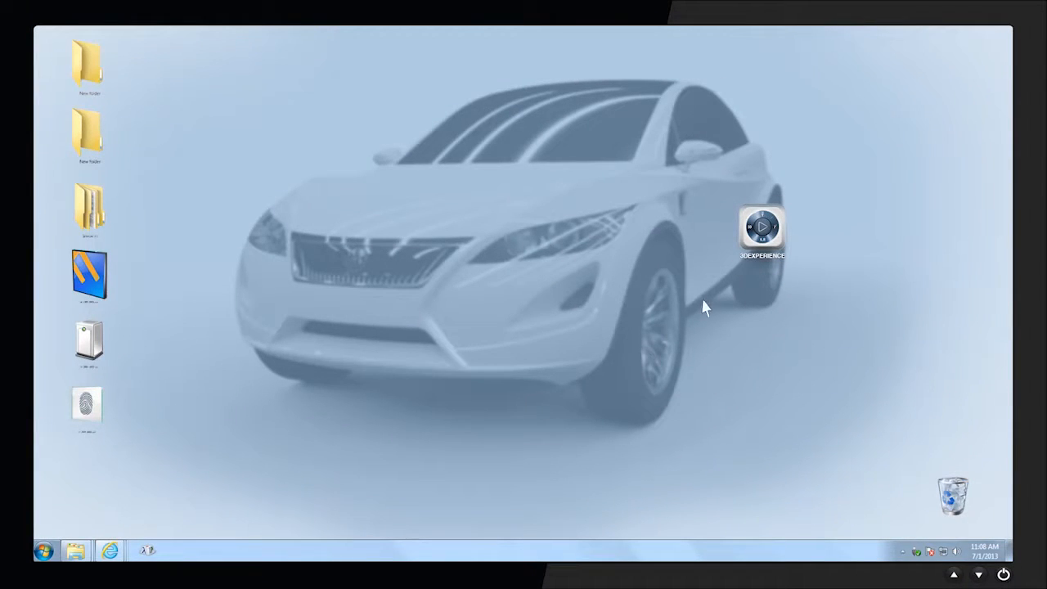
Step: Launch the 3DEXPERIENCE platform from its desktop shortcut
{"action": "double_click", "coordinate": [760, 228]}
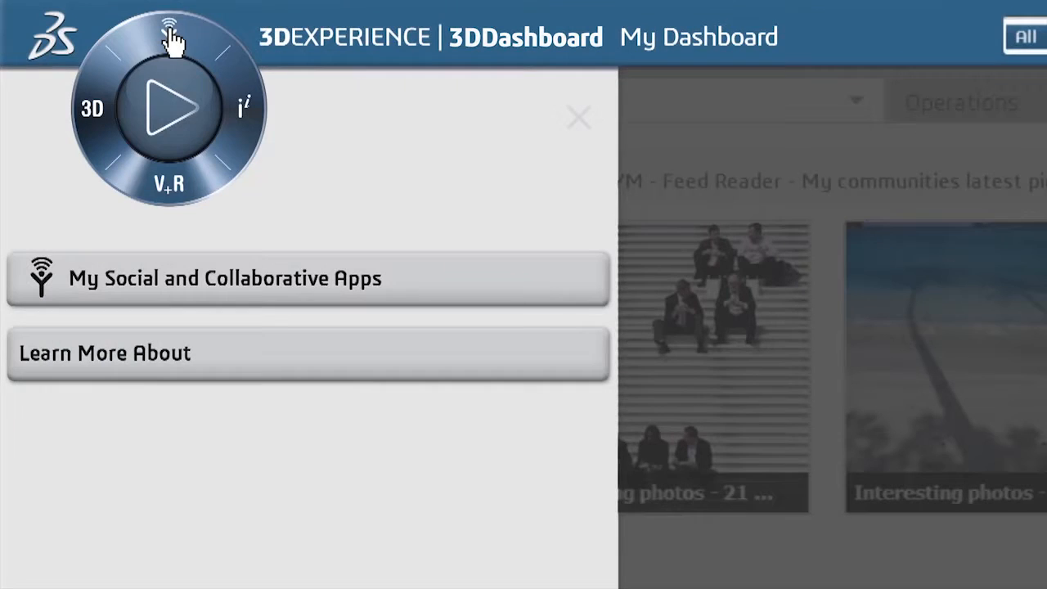
Step: Browse the social and information intelligence compass quadrants, then launch NETVIBES dashboards
{"action": "left_click", "coordinate": [170, 41]}
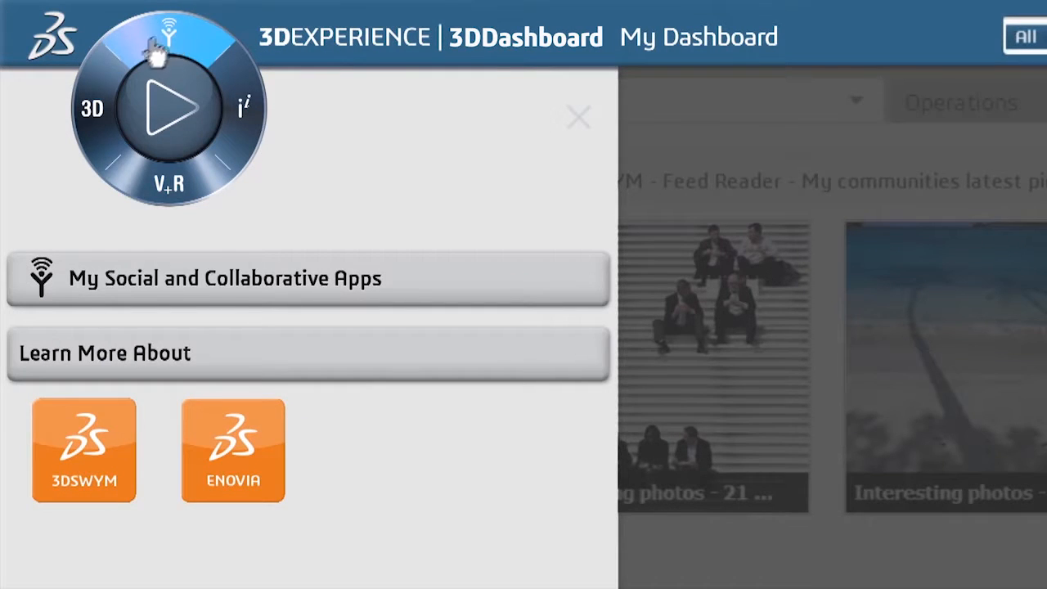
{"action": "left_click", "coordinate": [167, 182]}
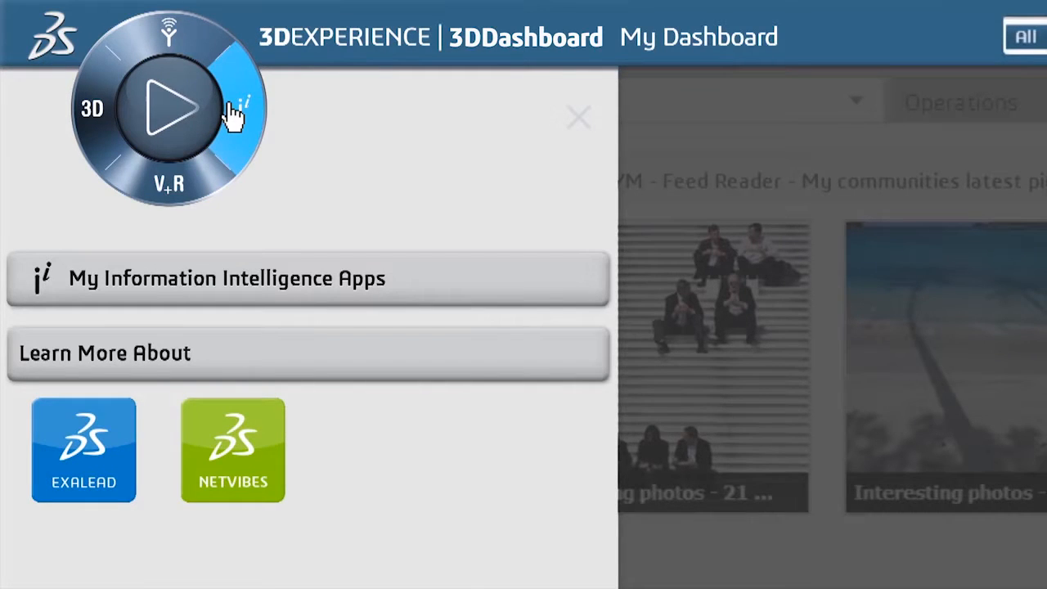
{"action": "left_click", "coordinate": [167, 179]}
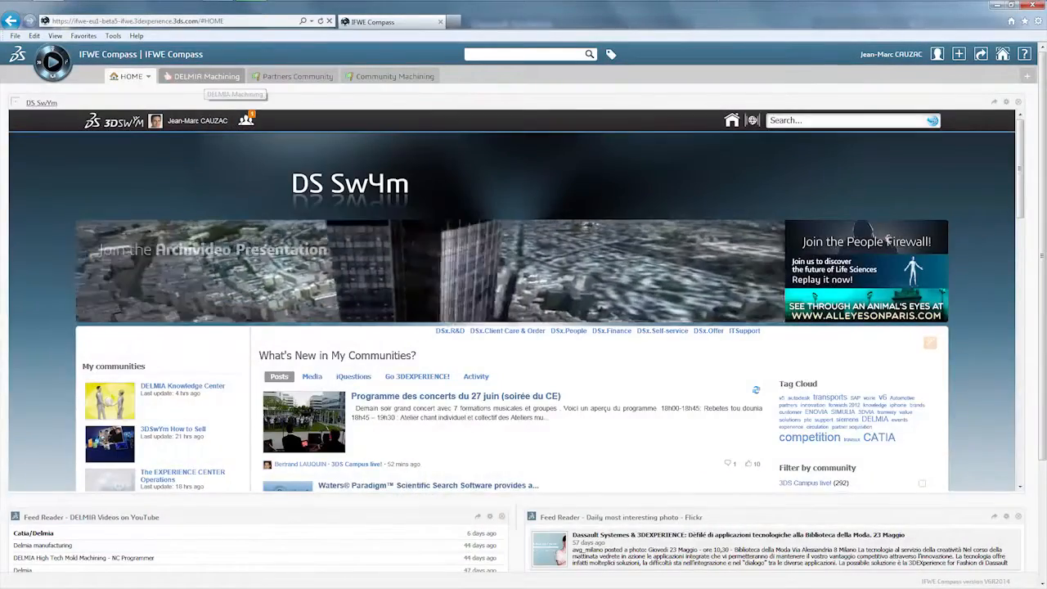
Step: Show the DELMIA Machining dashboard and scroll through its shop-floor content reader
{"action": "left_click", "coordinate": [197, 77]}
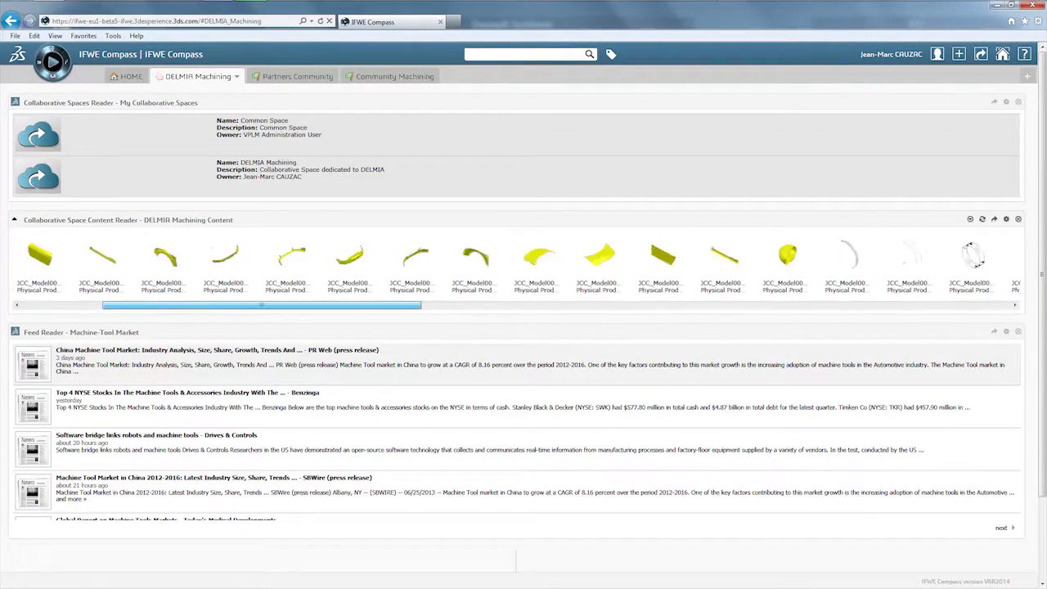
{"action": "scroll", "scroll_direction": "right", "scroll_amount": 3}
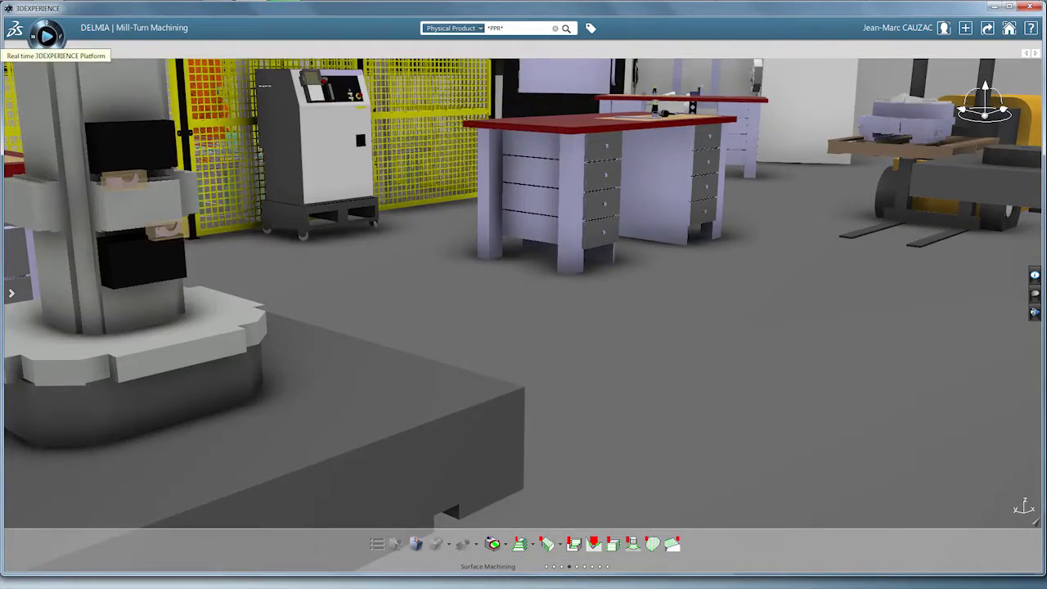
Step: Leave the Mill-Turn Machining scene and return to the IFWE Compass dashboards
{"action": "left_click", "coordinate": [46, 36]}
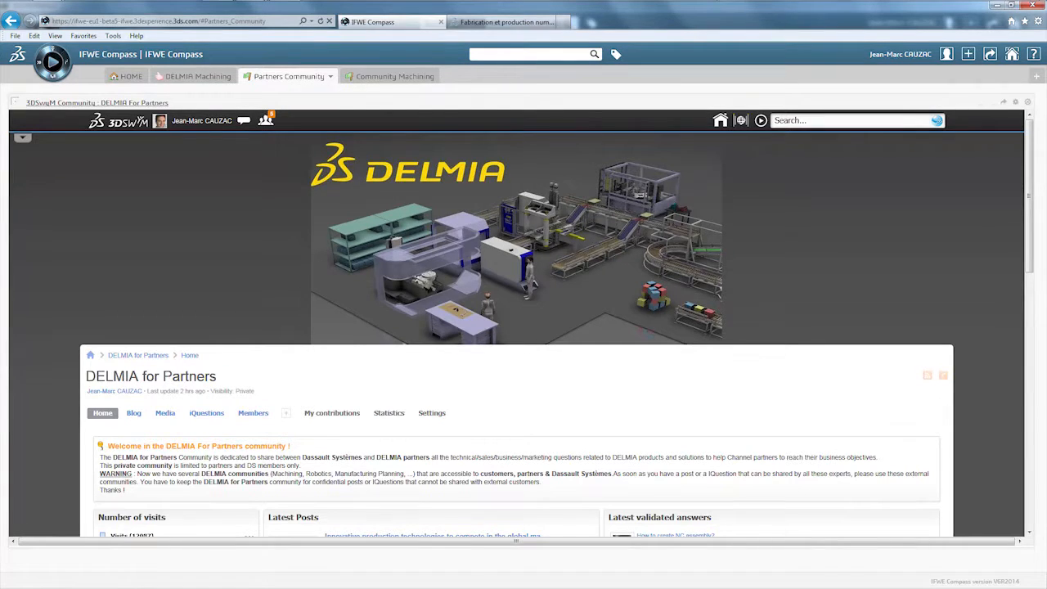
{"action": "scroll", "scroll_direction": "down", "scroll_amount": 3}
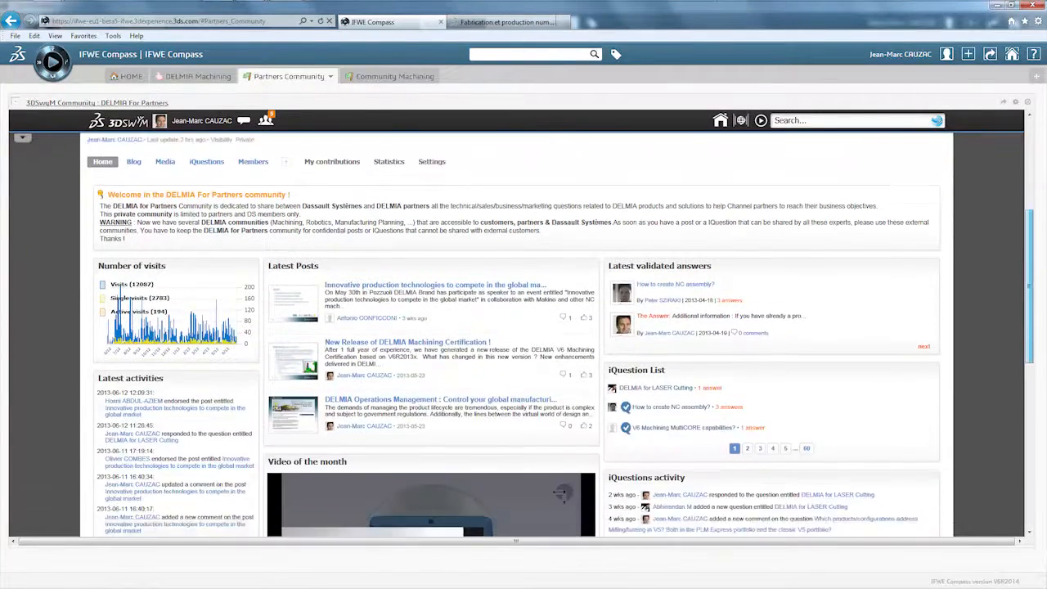
{"action": "scroll", "scroll_direction": "down", "scroll_amount": 3}
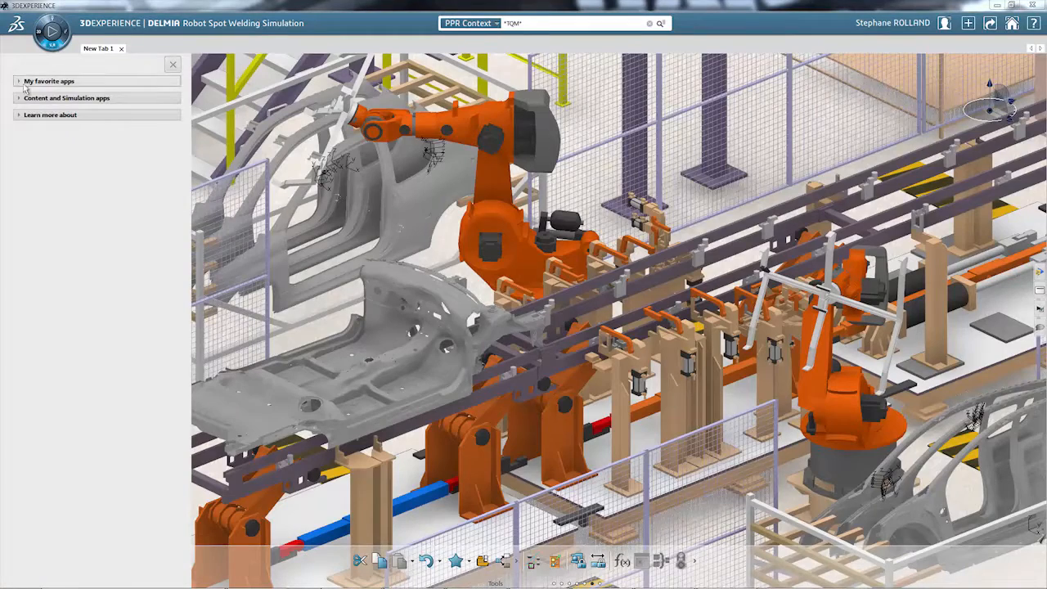
Step: Expand My favorite apps and the Content and Simulation apps lists in the compass panel
{"action": "left_click", "coordinate": [50, 80]}
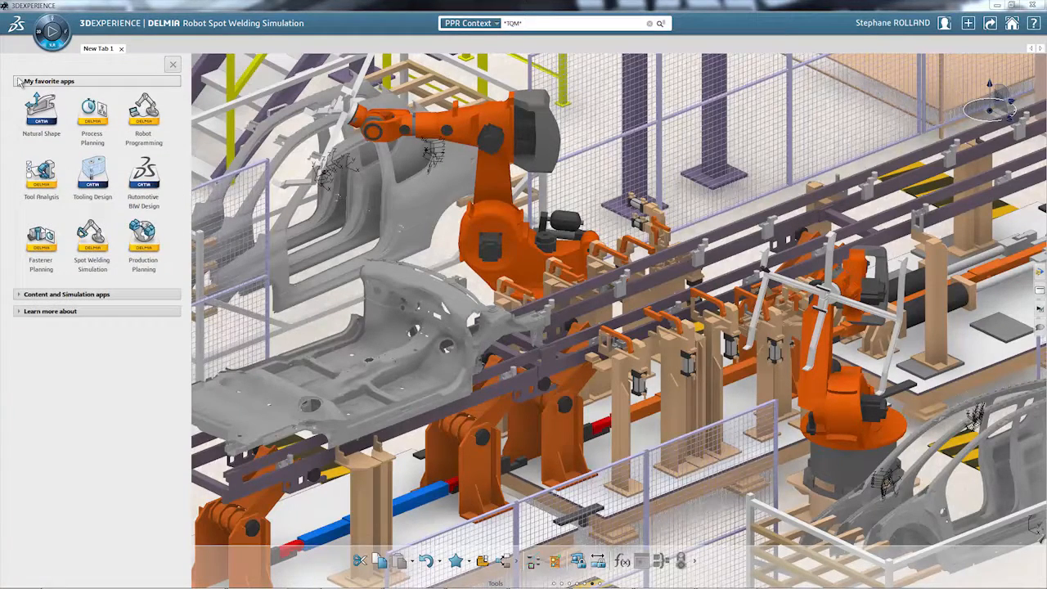
{"action": "left_click", "coordinate": [66, 294]}
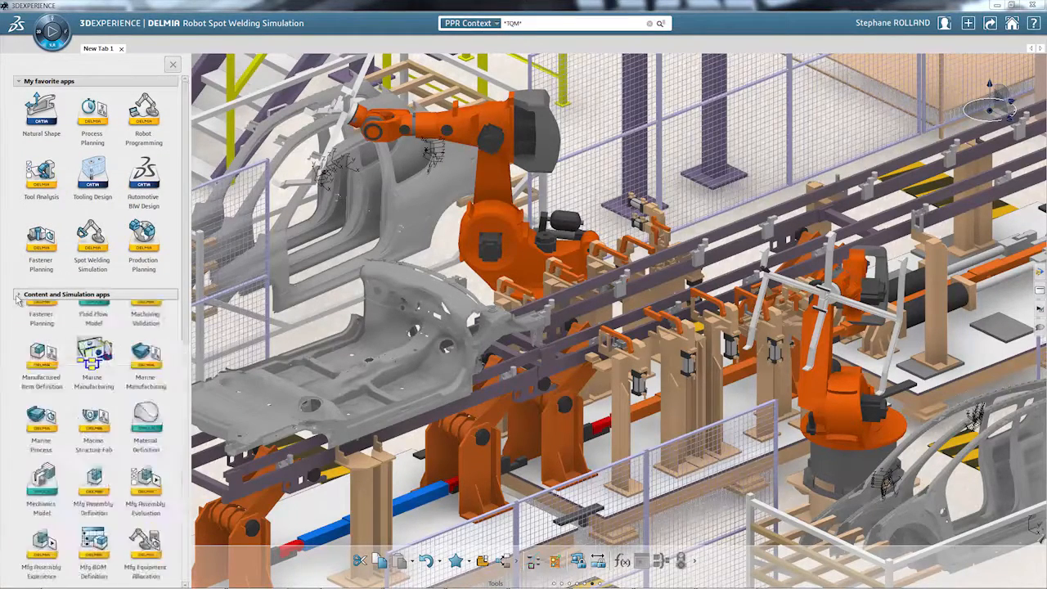
{"action": "scroll", "scroll_direction": "down", "scroll_amount": 3}
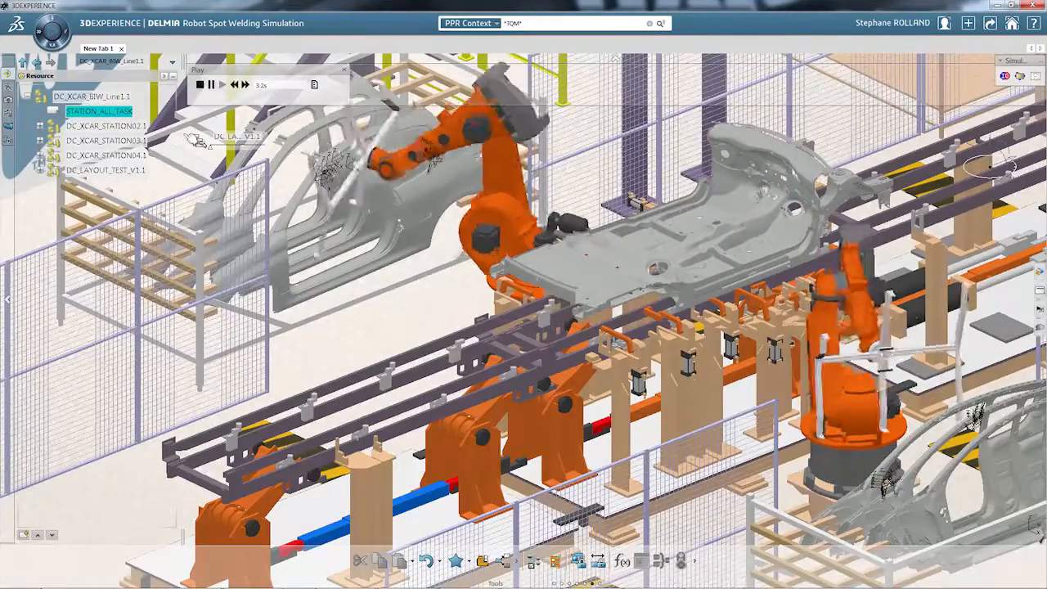
Step: Play the spot welding line simulation so the robots weld the advancing car body
{"action": "left_click", "coordinate": [223, 85]}
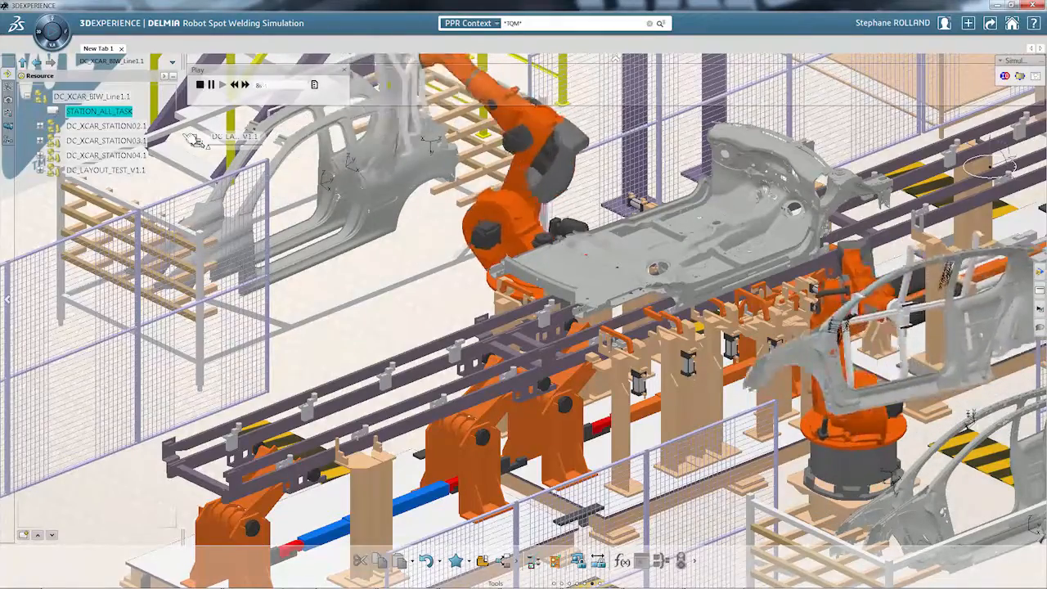
{"action": "left_click", "coordinate": [222, 85]}
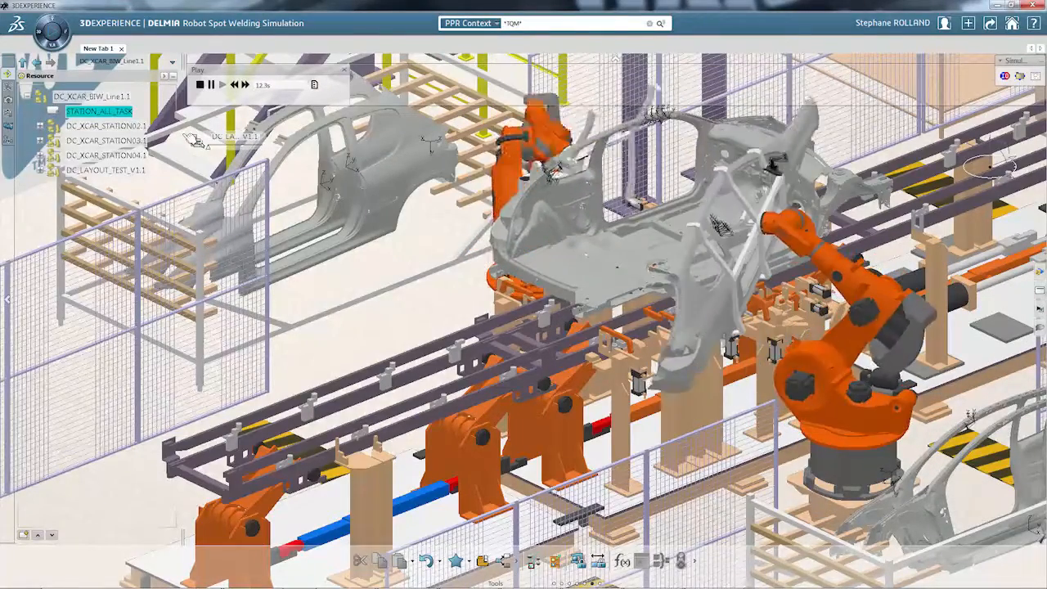
{"action": "left_click", "coordinate": [223, 85]}
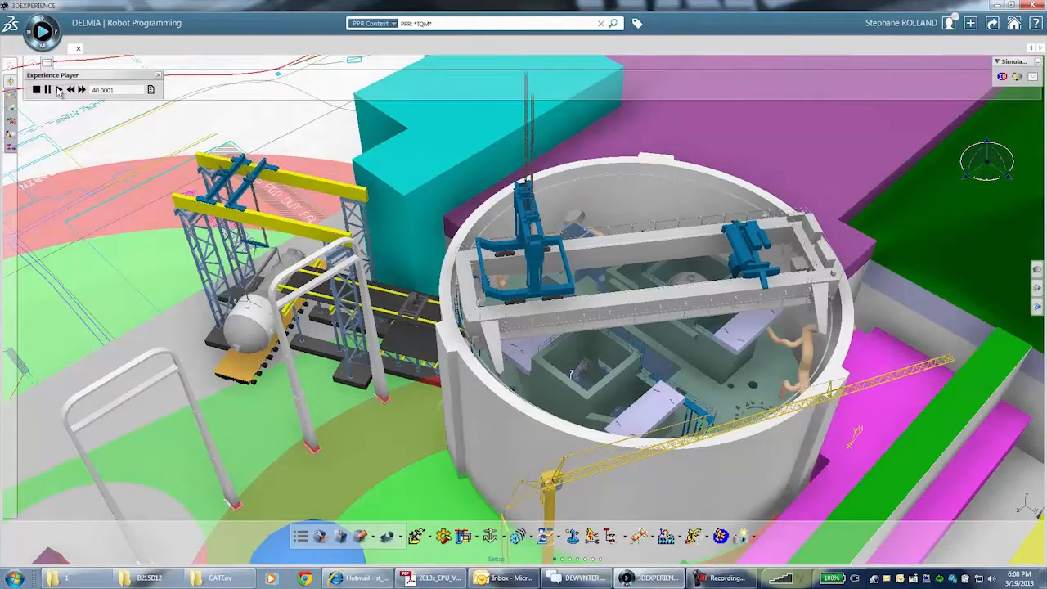
Step: Play the plant experience so the gantry equipment moves parts in the circular building
{"action": "left_click", "coordinate": [36, 88]}
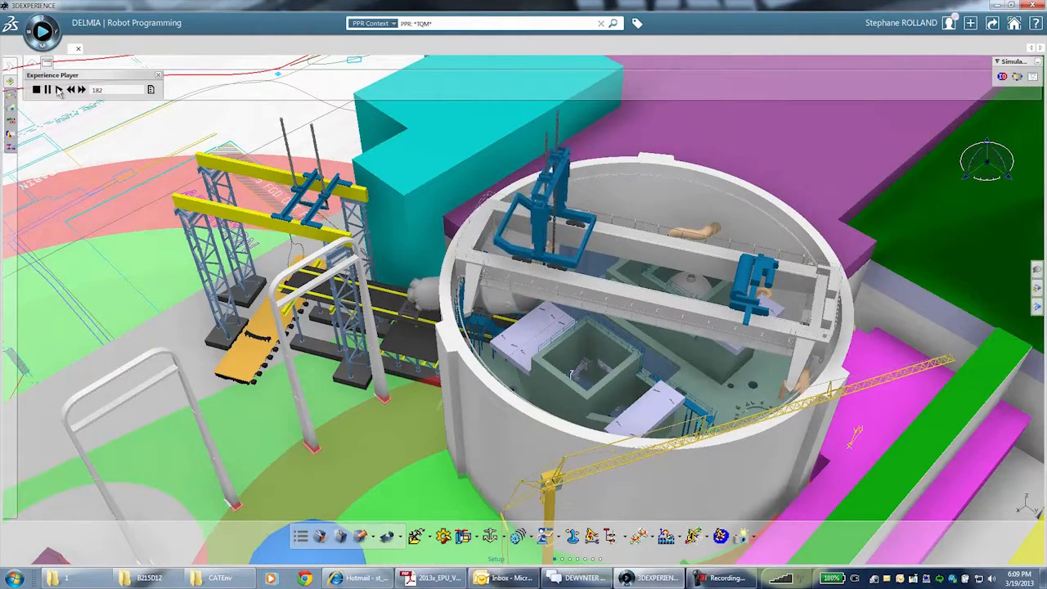
{"action": "left_click", "coordinate": [36, 88]}
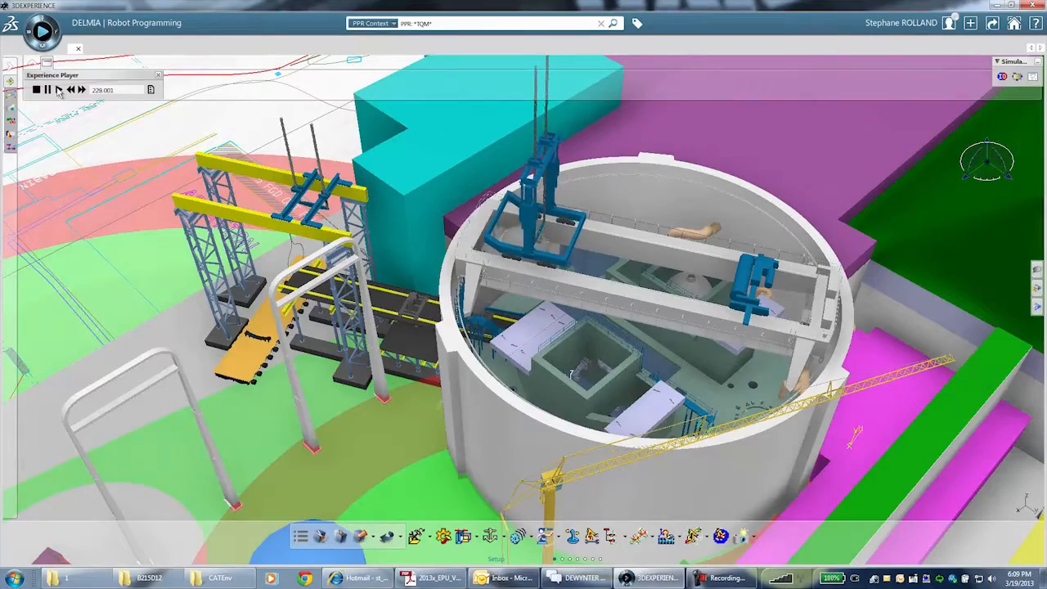